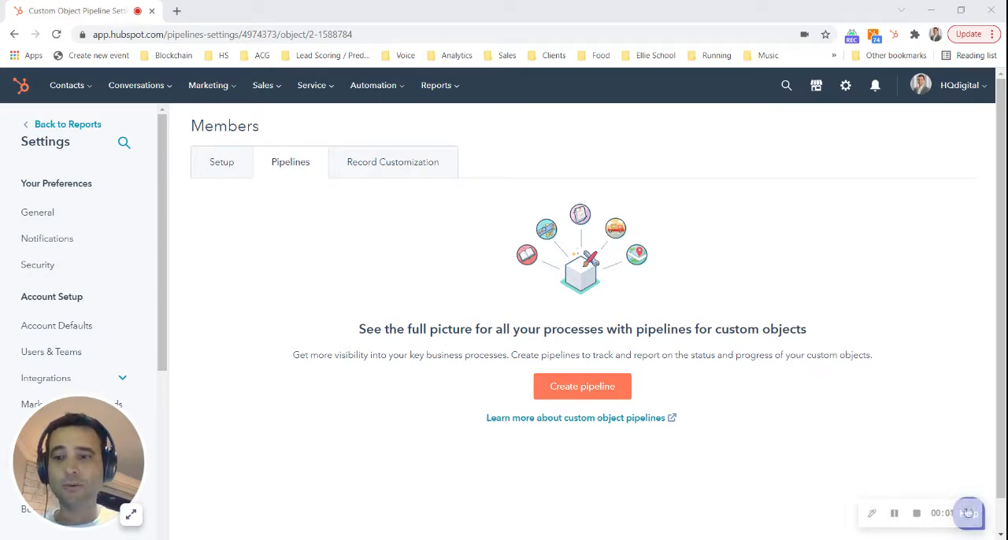
mouse_move(365, 344)
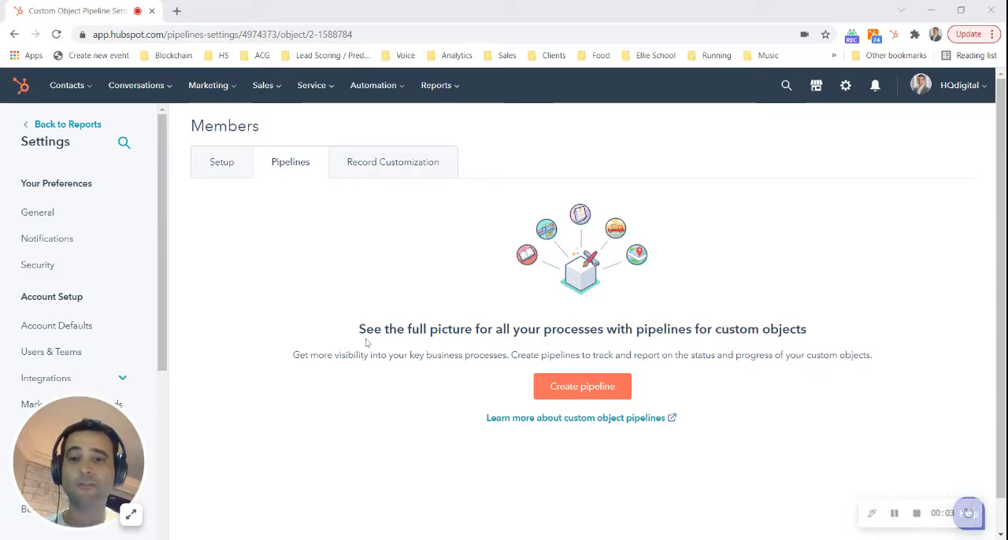
mouse_move(425, 390)
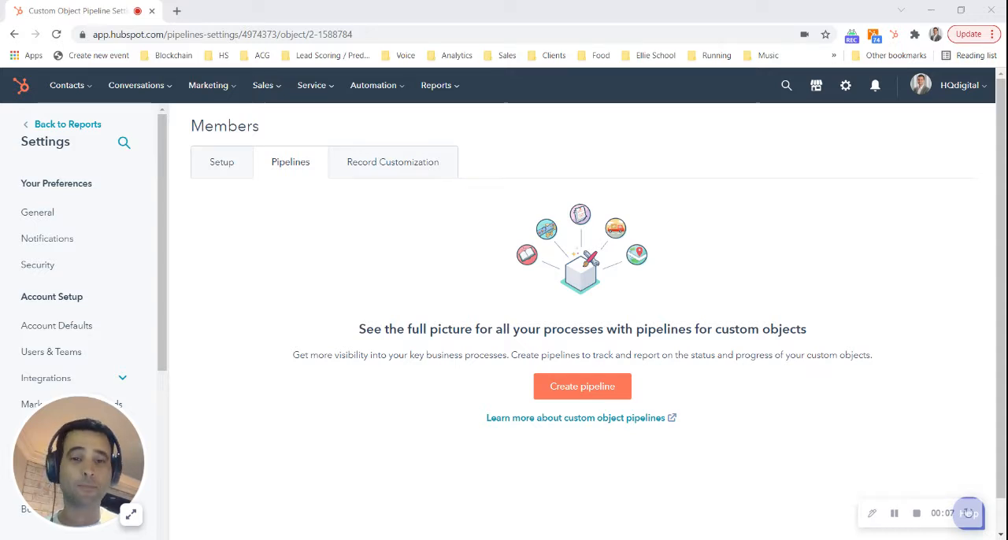
Create a Members pipeline named 'Member Journey' from the pipelines settings.
scroll("down", 3)
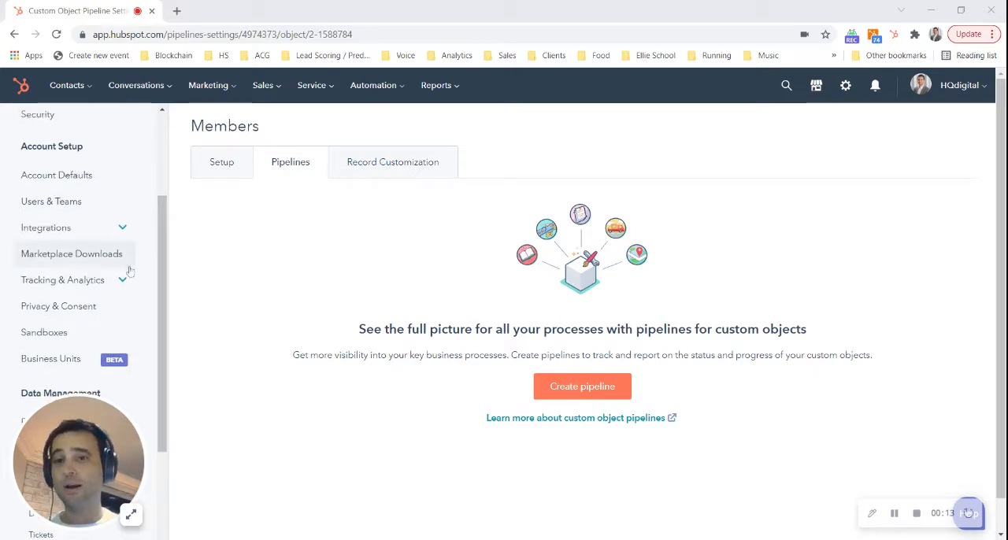
scroll("down", 3)
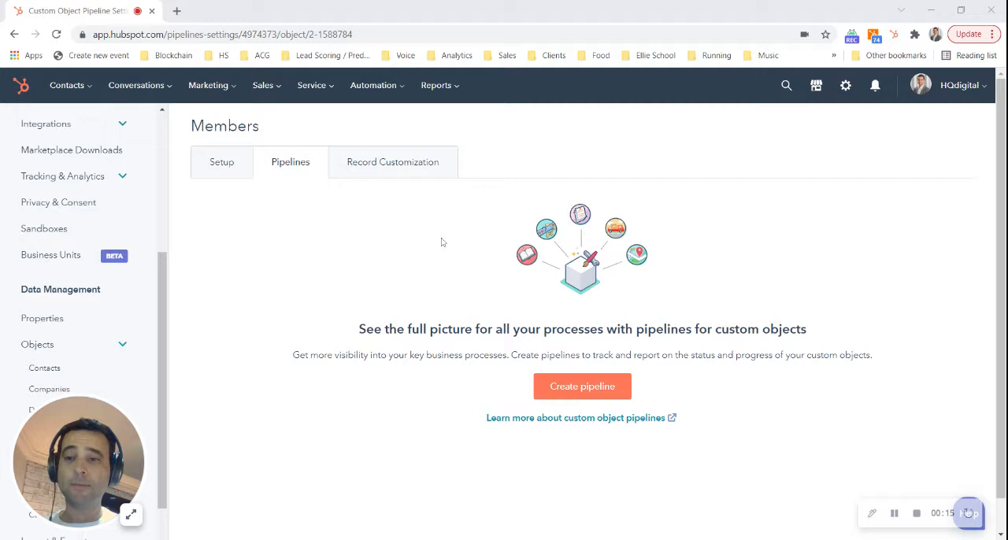
scroll("down", 3)
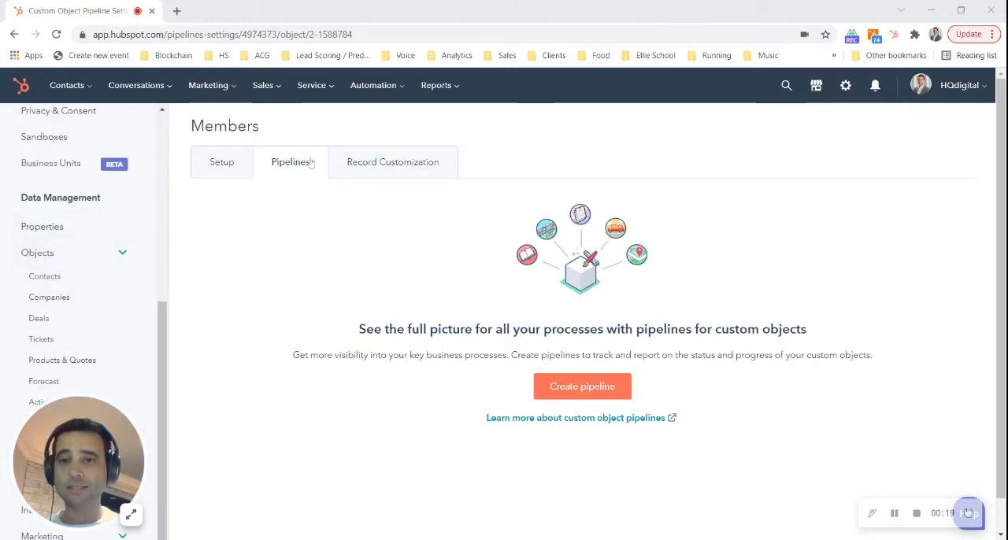
left_click(583, 386)
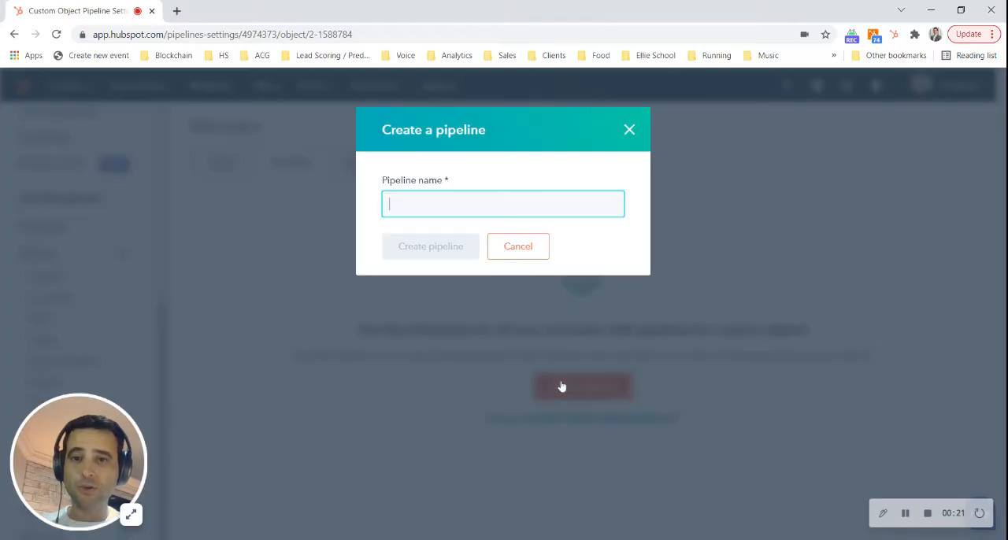
type("Member")
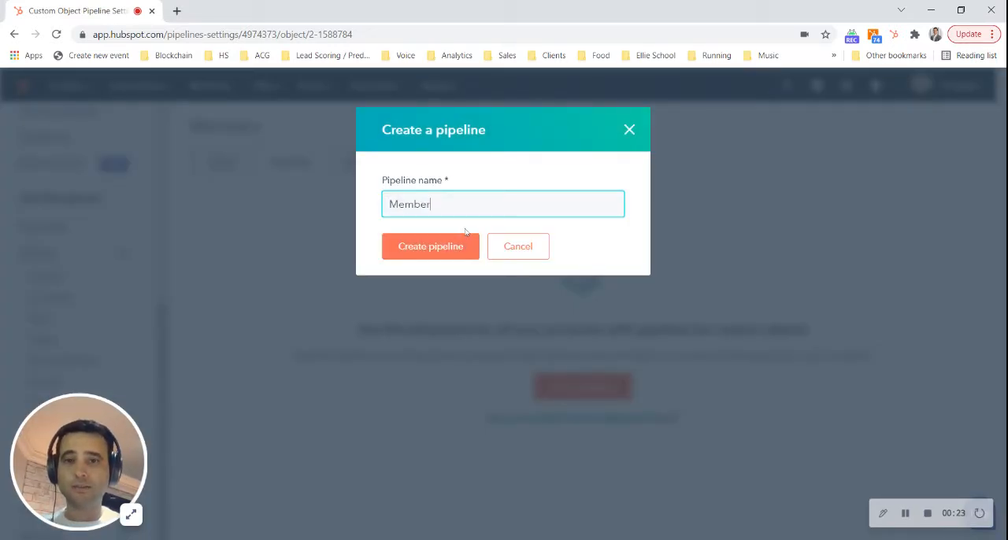
type("Journ")
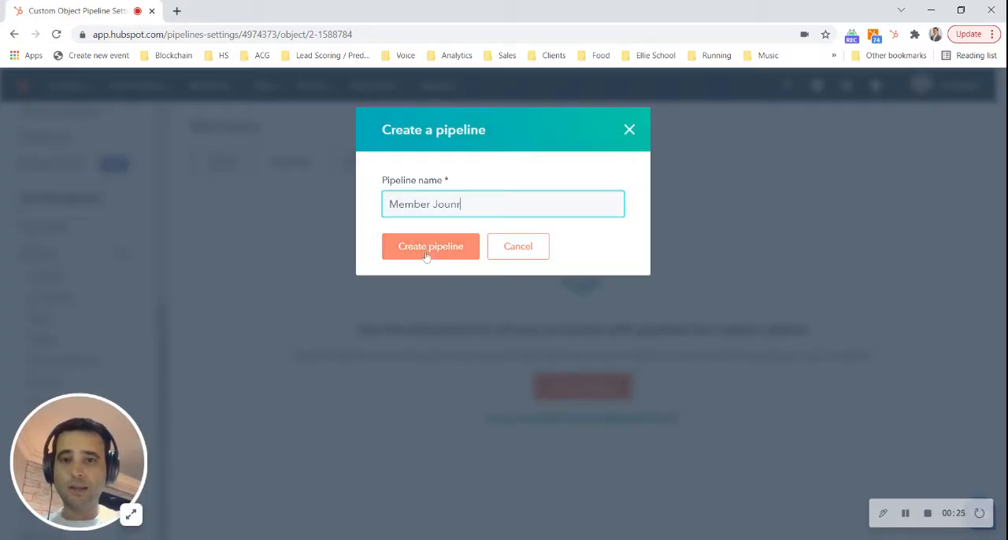
type("ey")
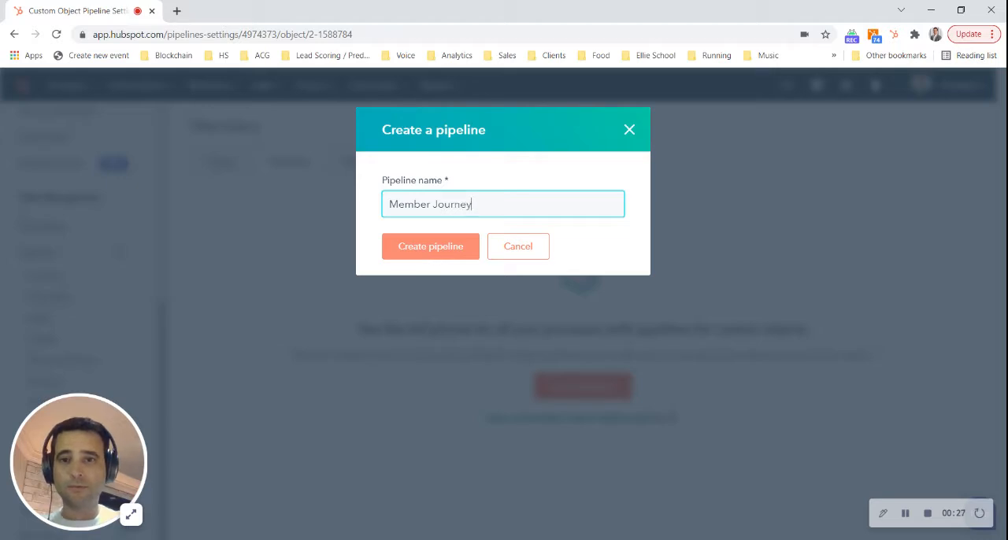
left_click(430, 245)
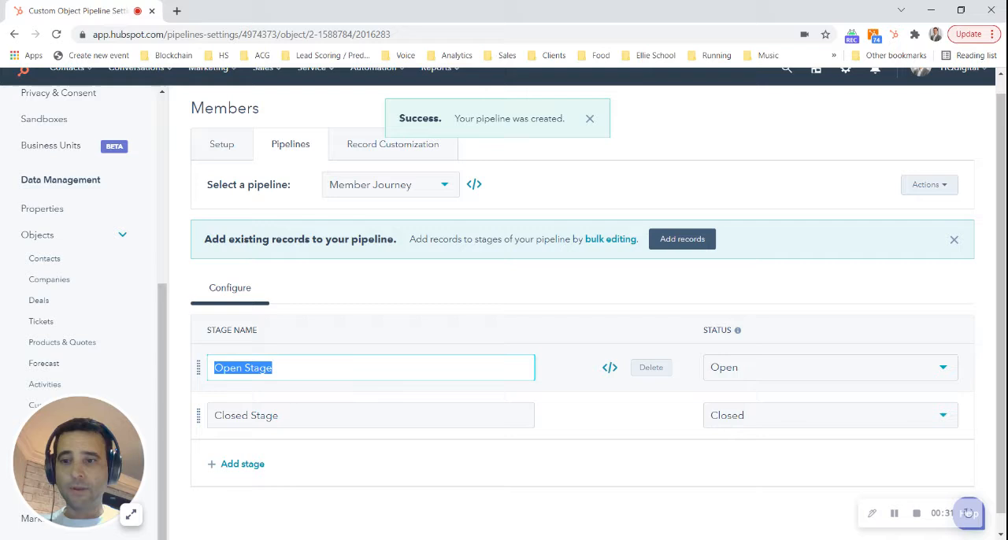
Rename the default open stage to Guest, add a stage and remove the default Closed Stage.
type("Guest")
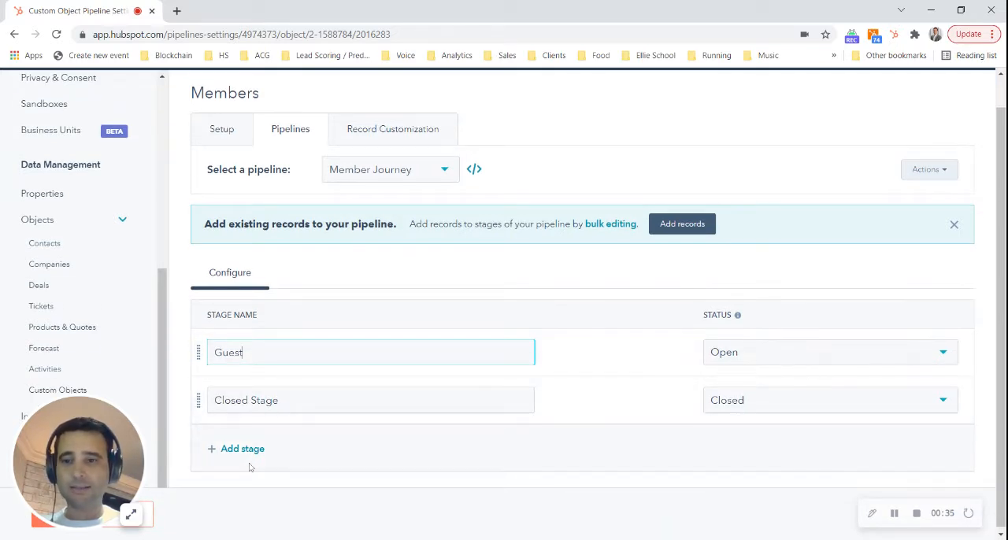
left_click(242, 447)
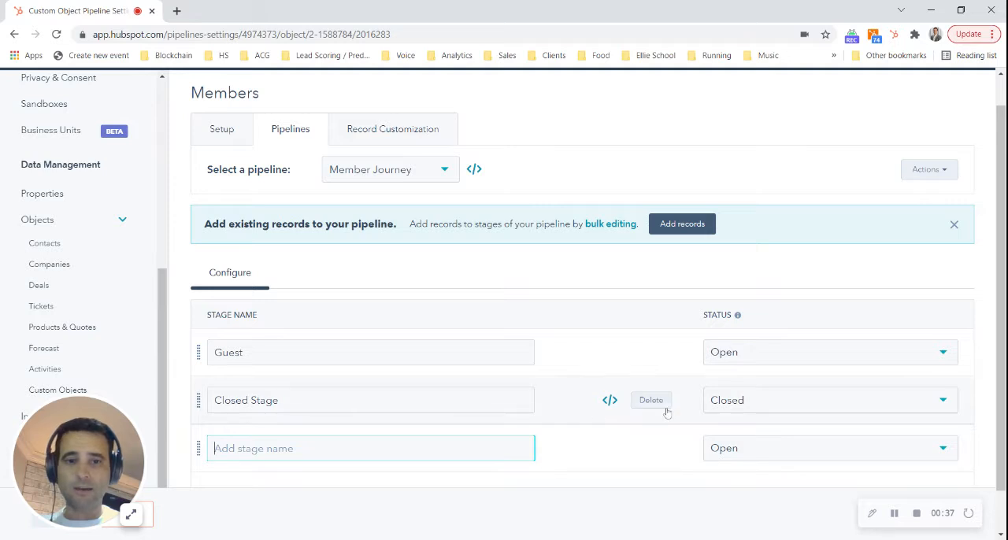
left_click(651, 400)
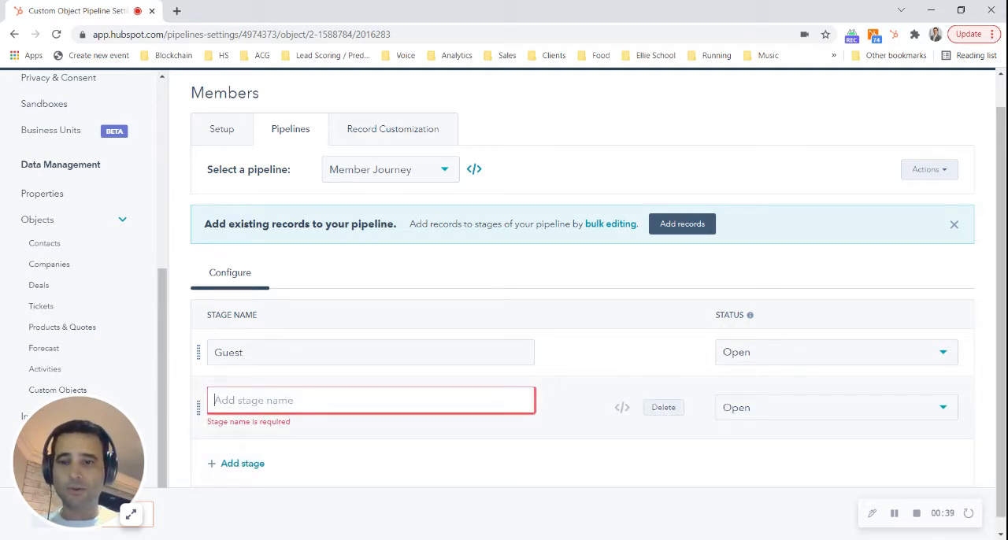
Name the new stage Initial Member and add another stage named Annual Member.
type("Initi")
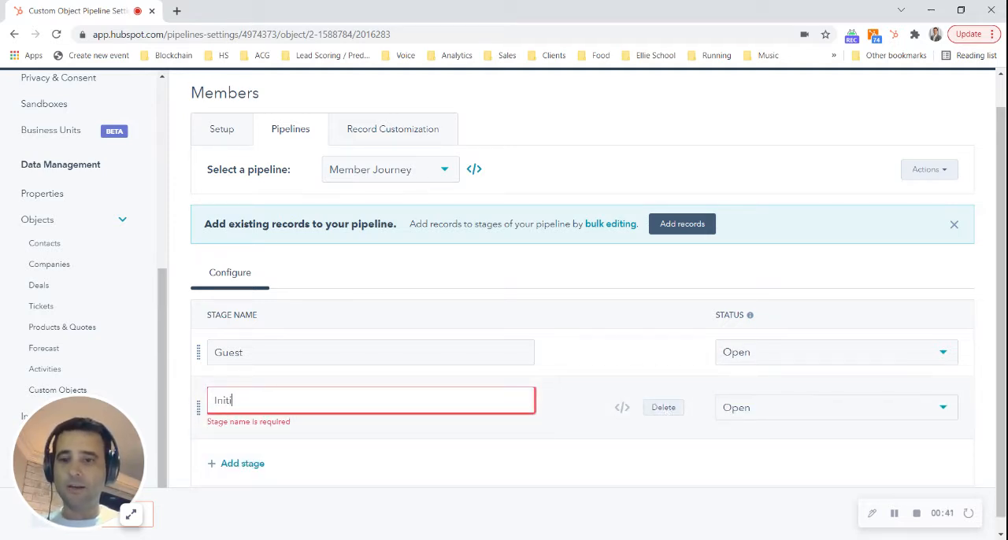
type("al Member")
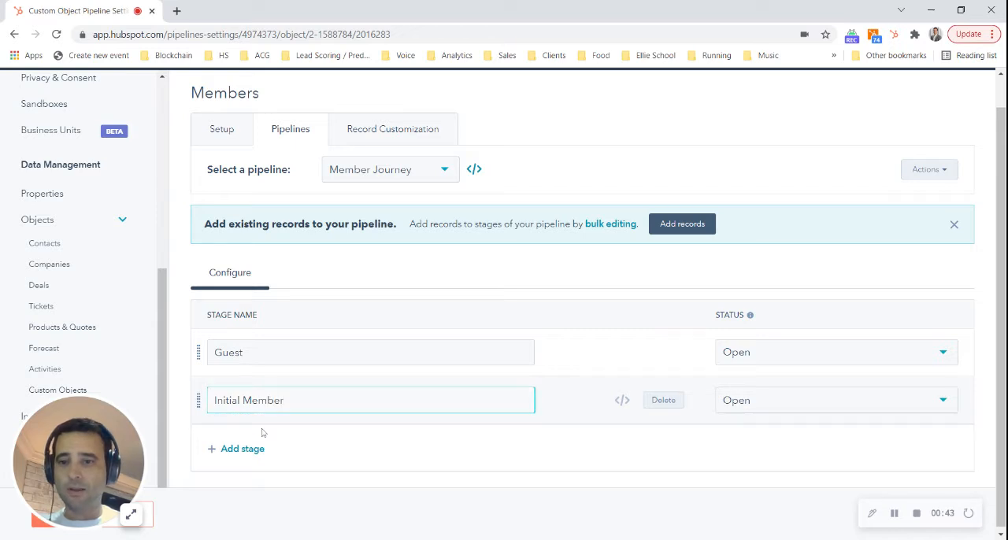
left_click(236, 447)
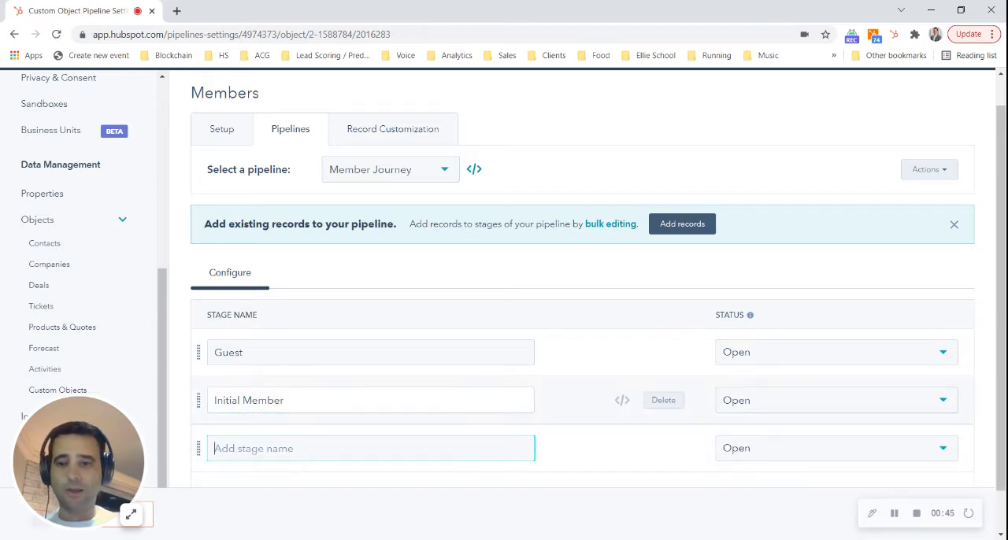
type("Annual Member")
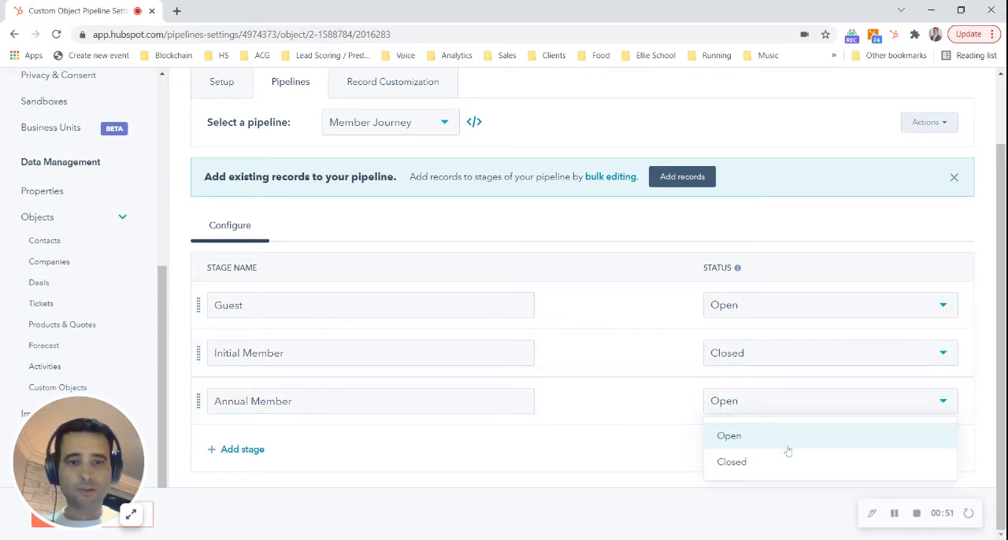
Set the Annual Member stage's status to Closed, leaving Guest open.
left_click(731, 461)
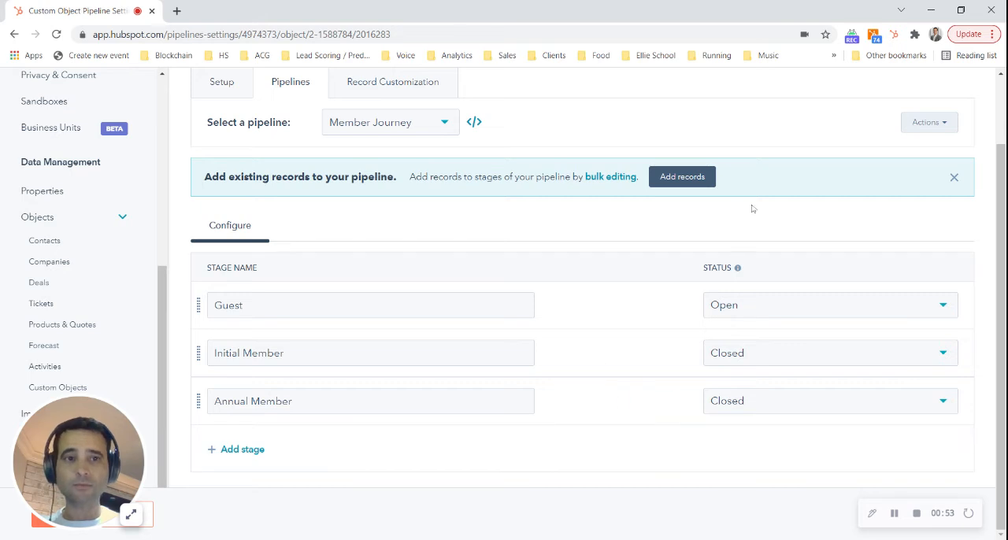
mouse_move(370, 400)
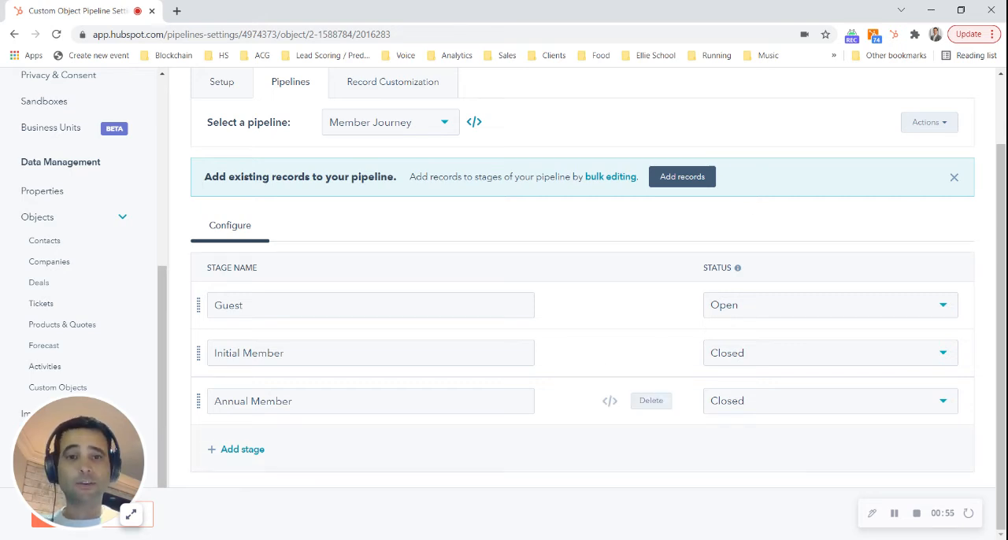
mouse_move(665, 284)
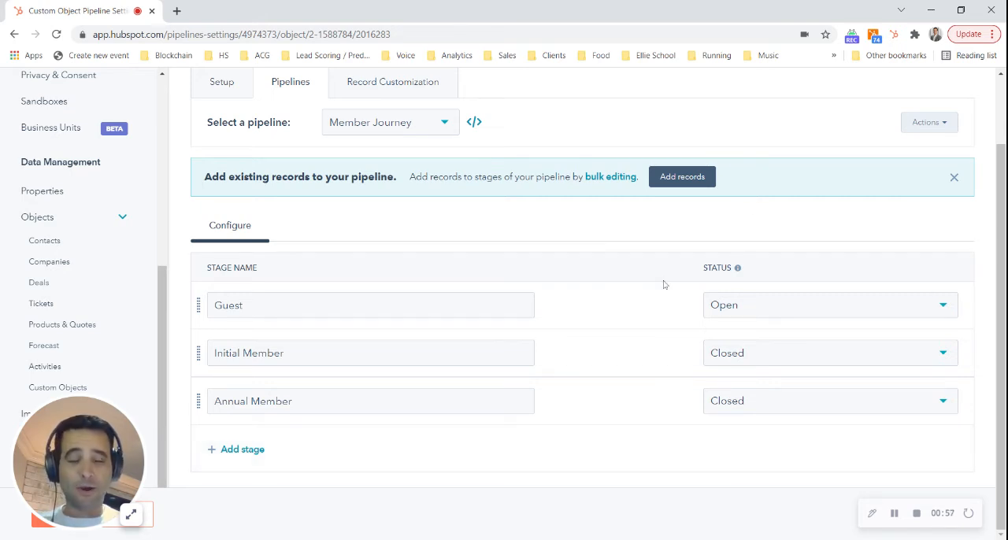
mouse_move(583, 255)
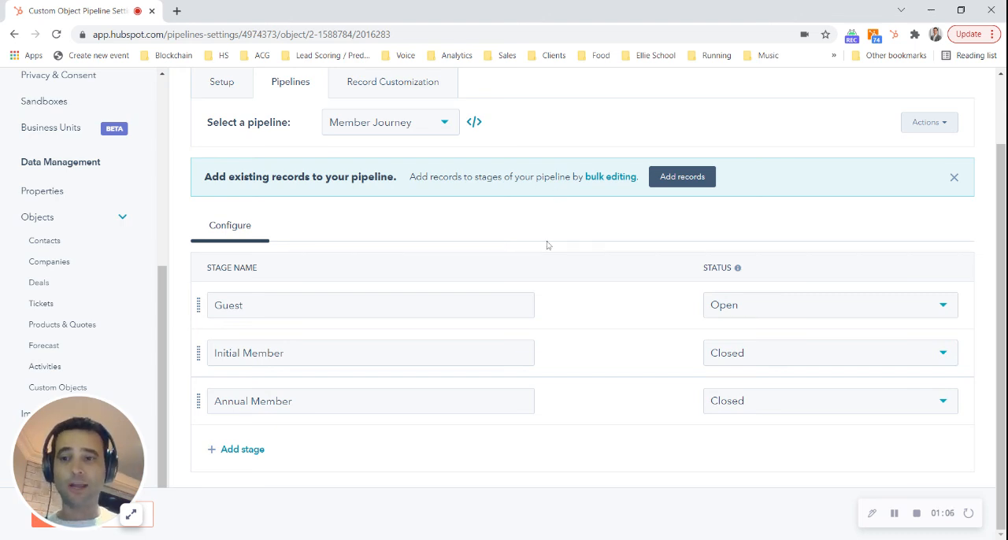
scroll("up", 3)
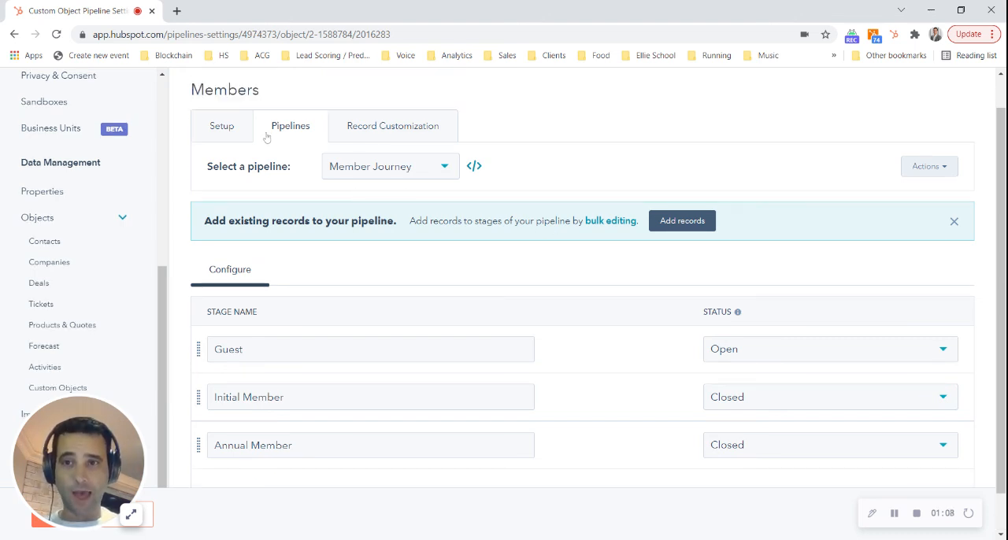
mouse_move(594, 438)
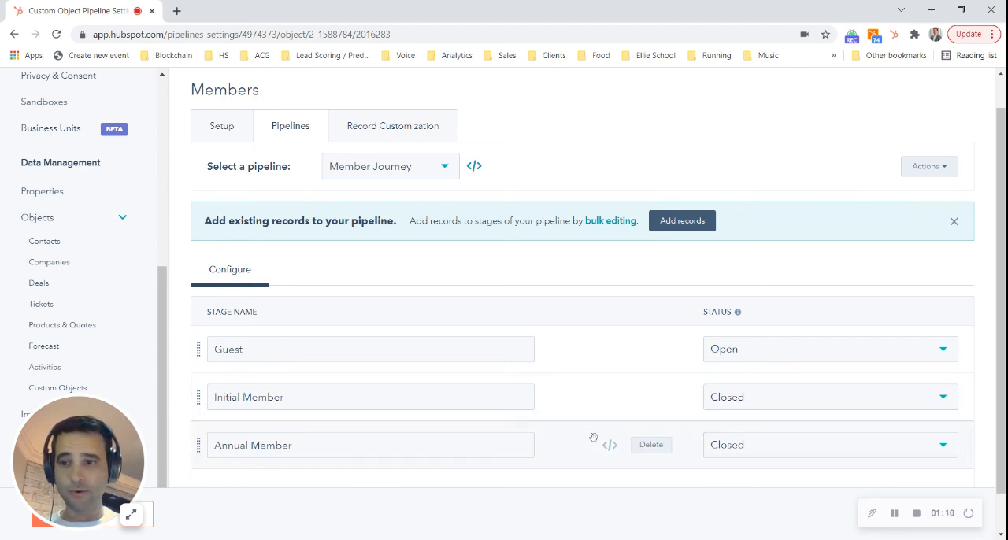